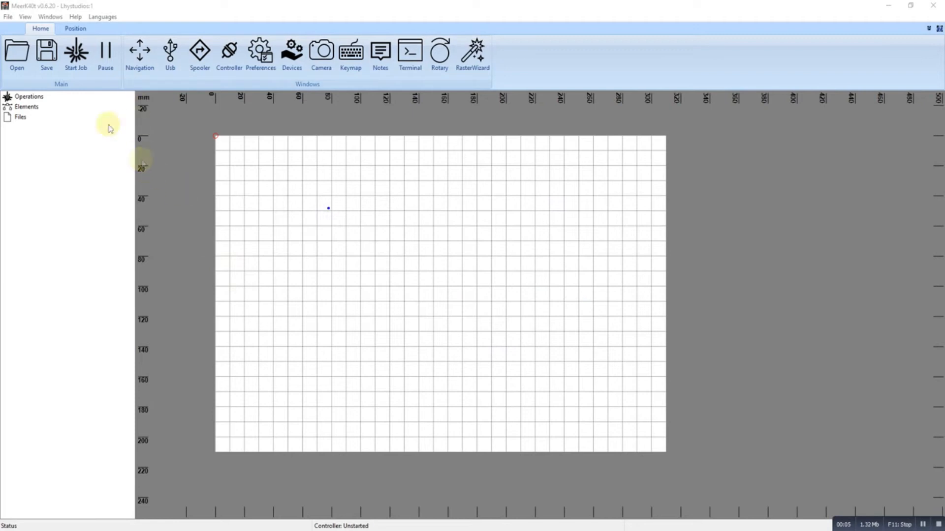
- Start a file import and browse into the Data2 (F:) drive
left_click(8, 17)
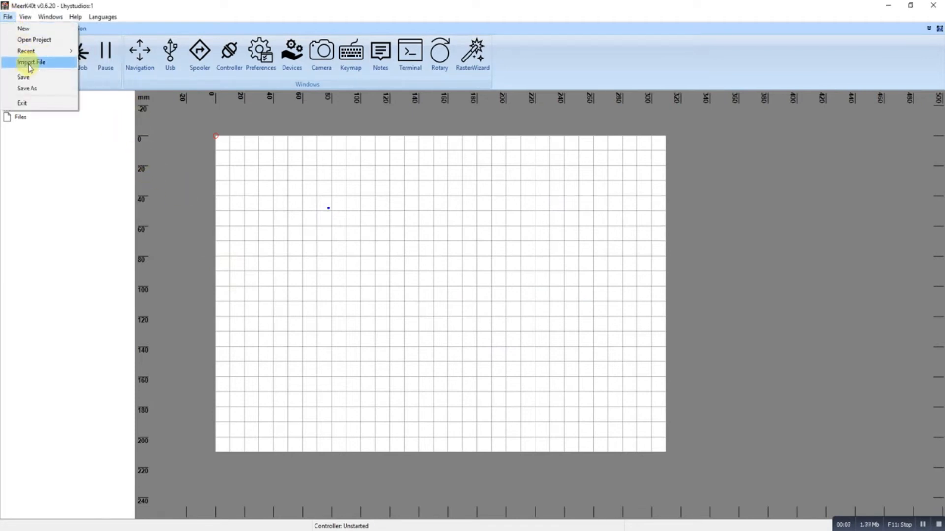
left_click(31, 62)
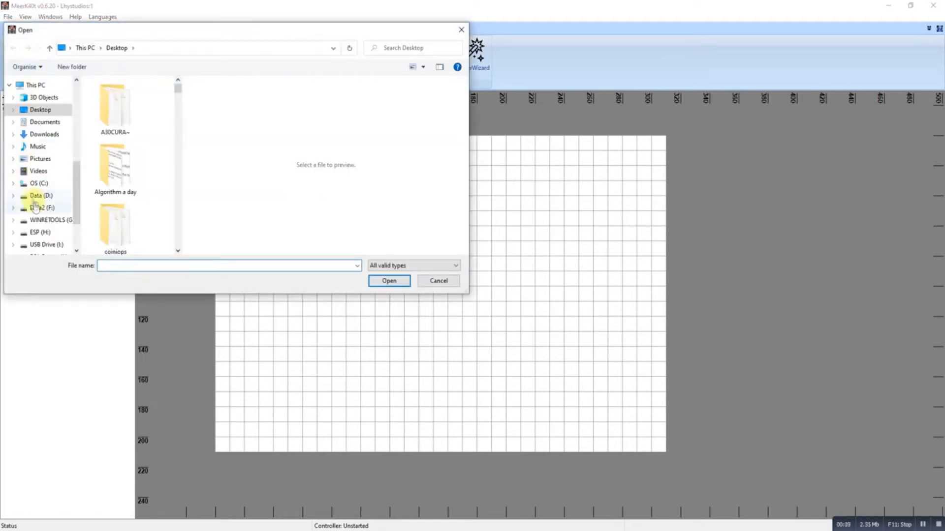
left_click(40, 109)
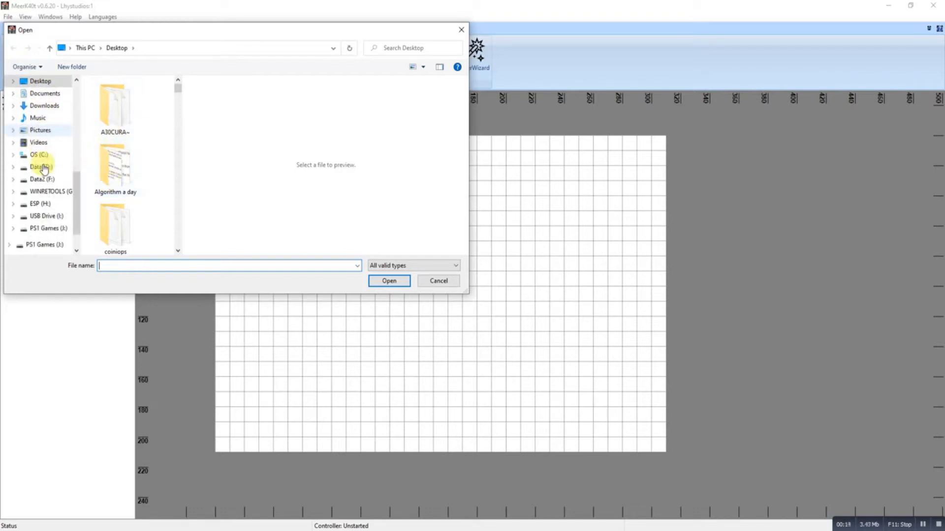
left_click(39, 168)
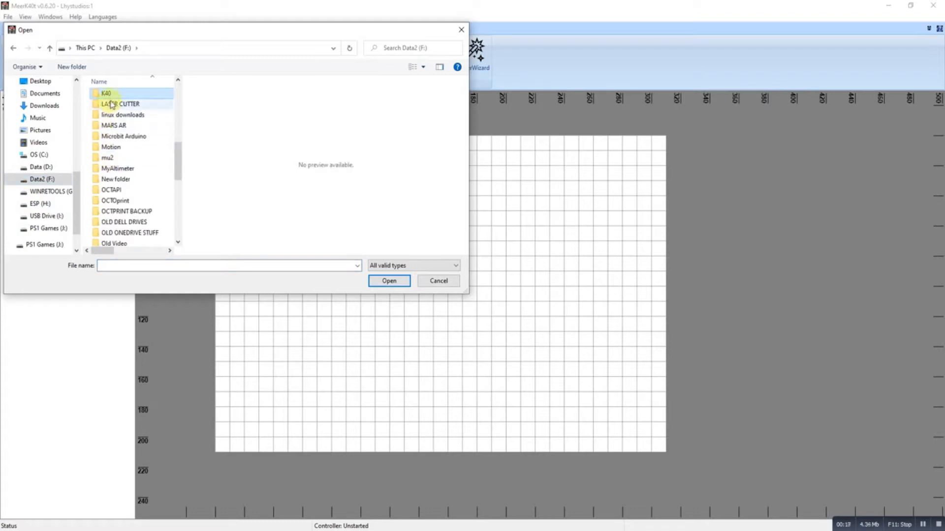
- Import the photo aandg.jpg from the K40 folder onto the work area
double_click(105, 94)
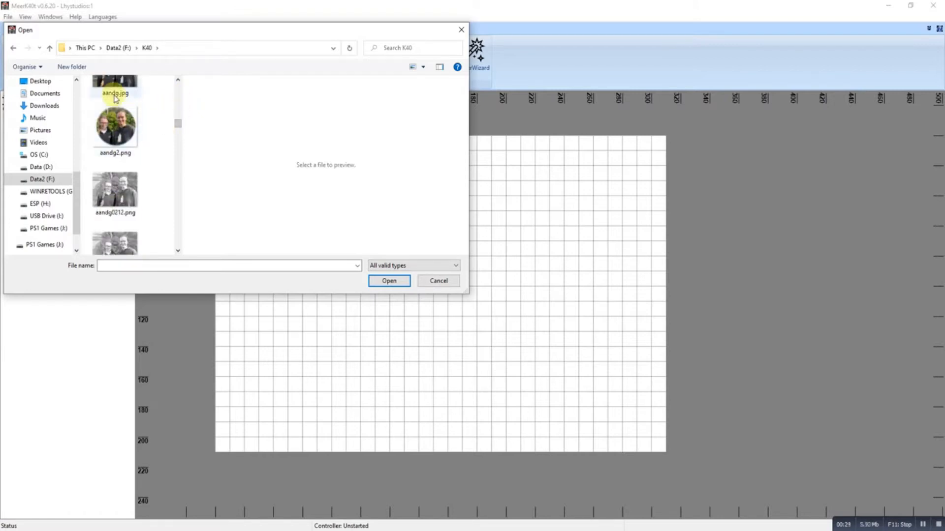
left_click(114, 96)
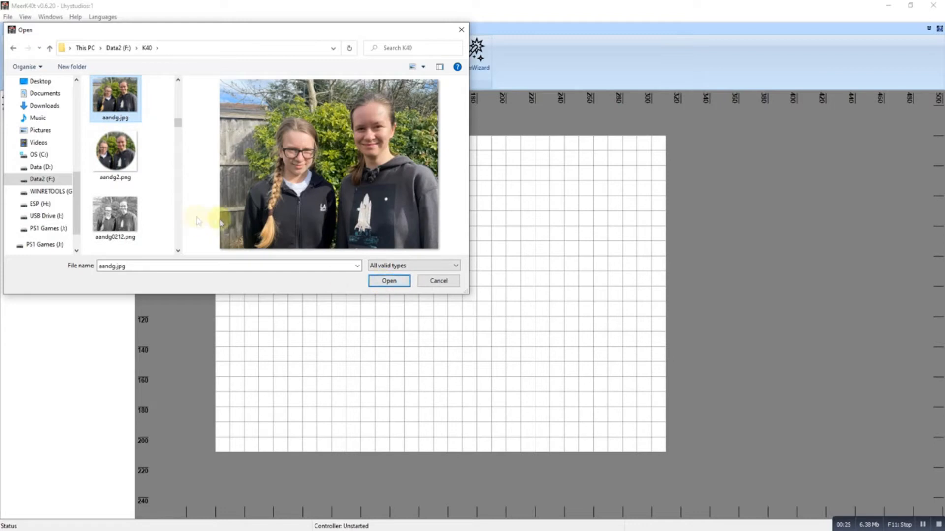
left_click(389, 280)
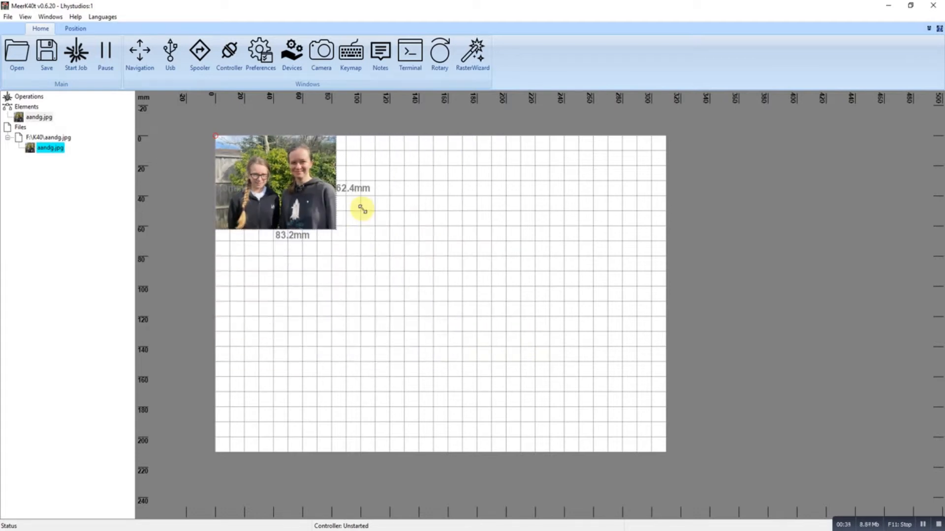
- Scale the photo down to about 72 × 54 mm and drag it toward the bed centre
right_click(361, 207)
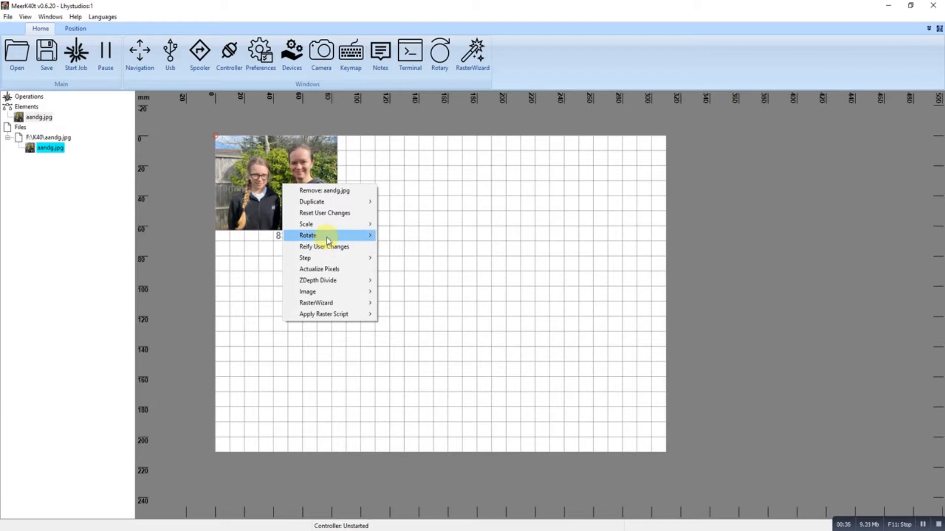
mouse_move(305, 223)
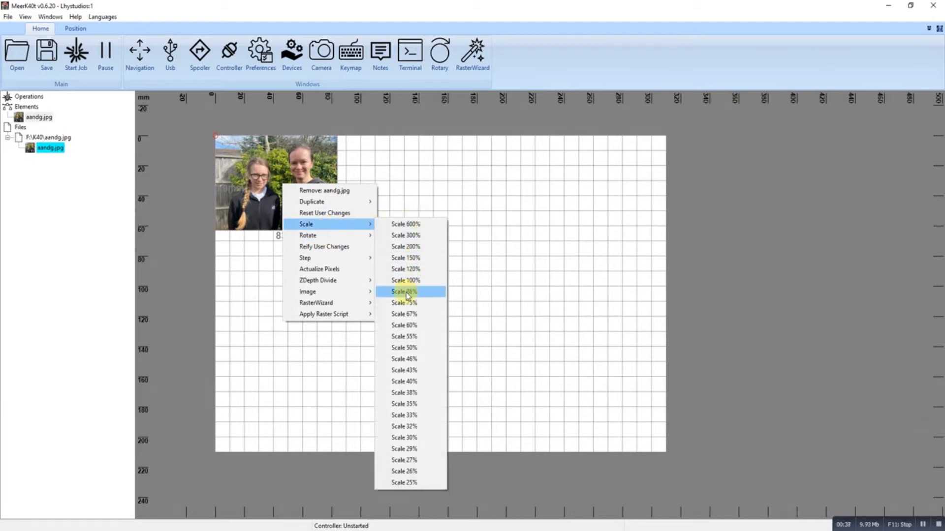
left_click(404, 291)
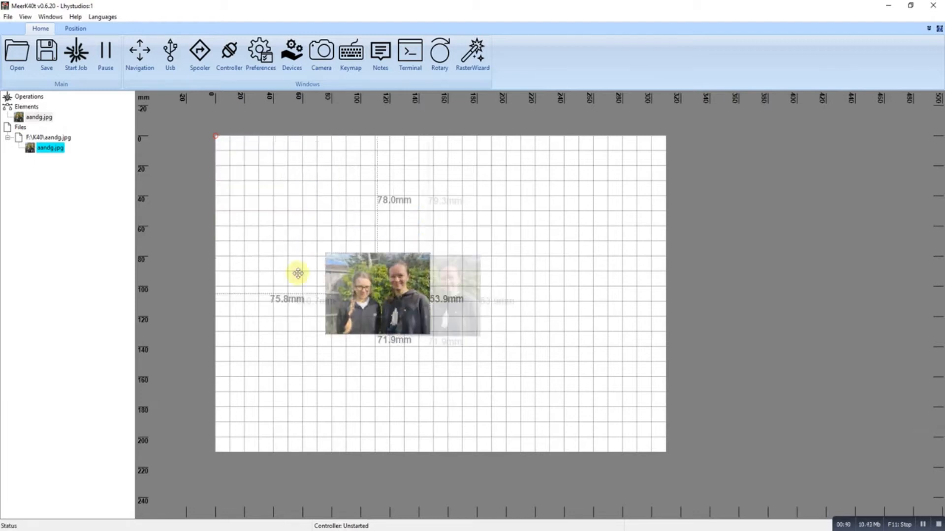
left_click_drag(377, 275, 361, 249)
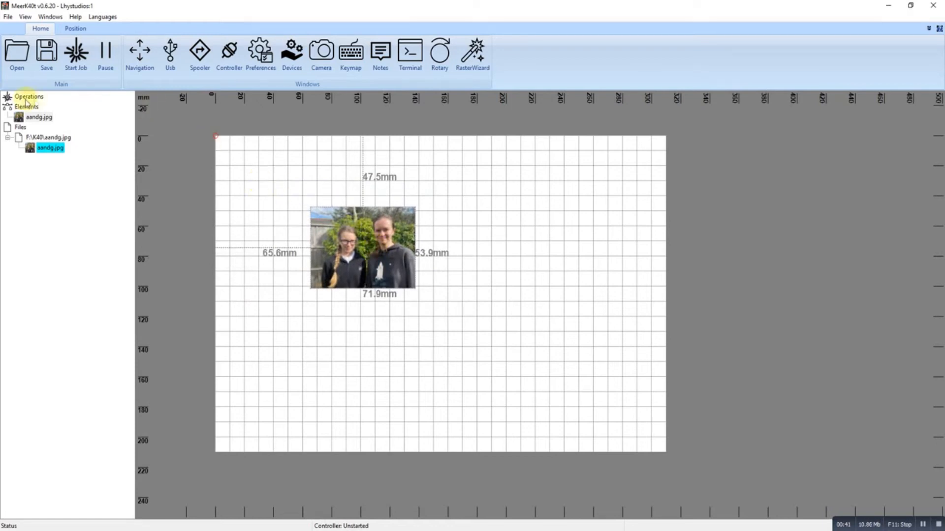
- Add a new Raster1 operation for the photo and bring up its properties
right_click(28, 97)
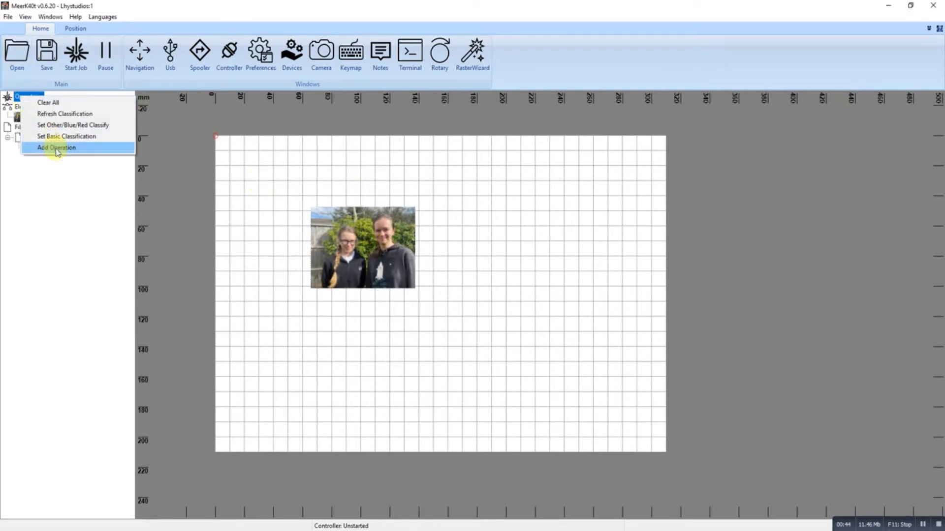
left_click(55, 147)
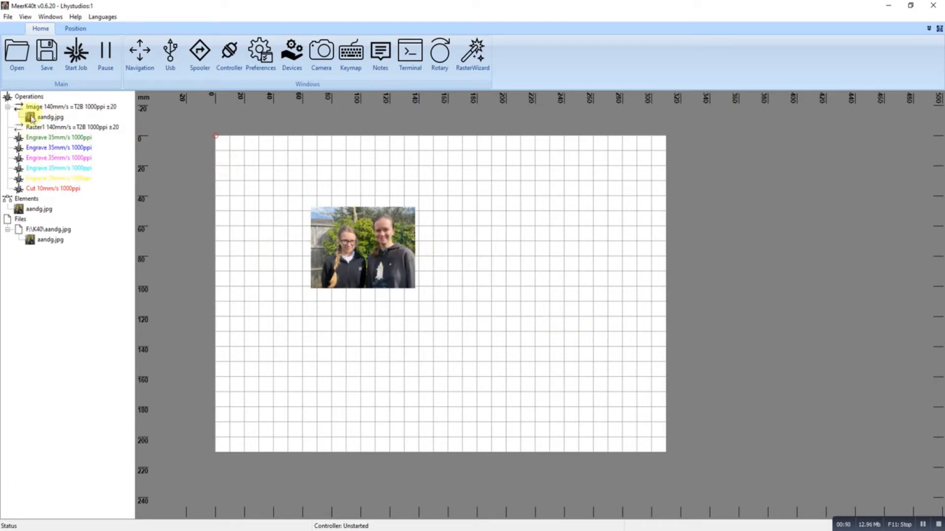
left_click(71, 127)
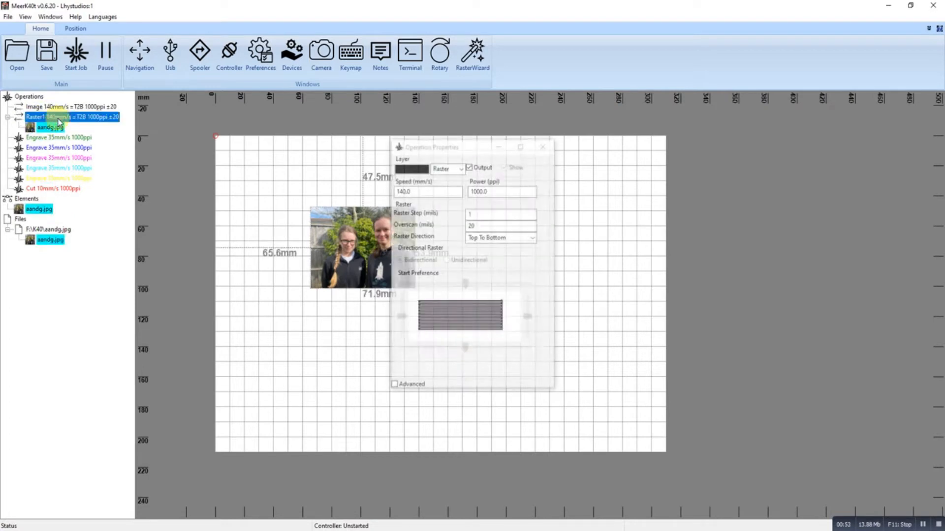
- Set Raster1 to bottom-to-top direction at 100 mm/s and 600 ppi power
left_click(530, 237)
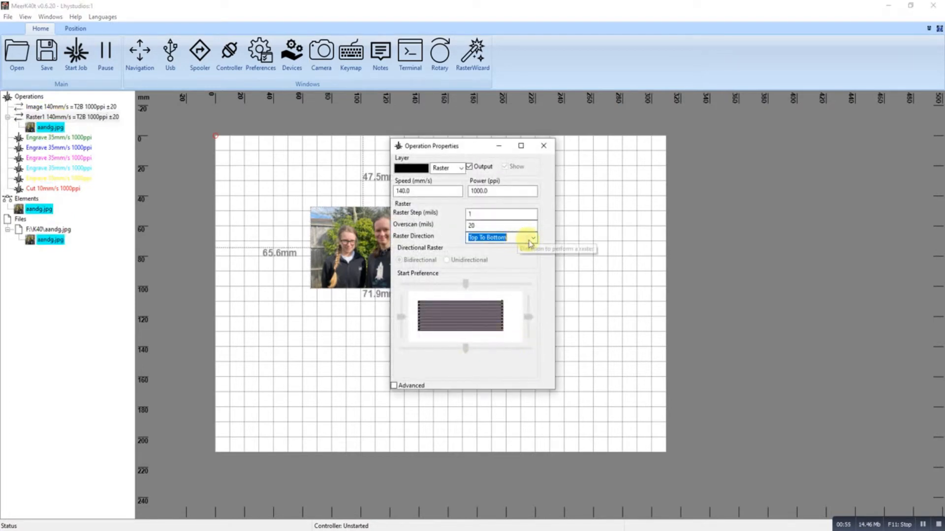
left_click(500, 237)
type("100")
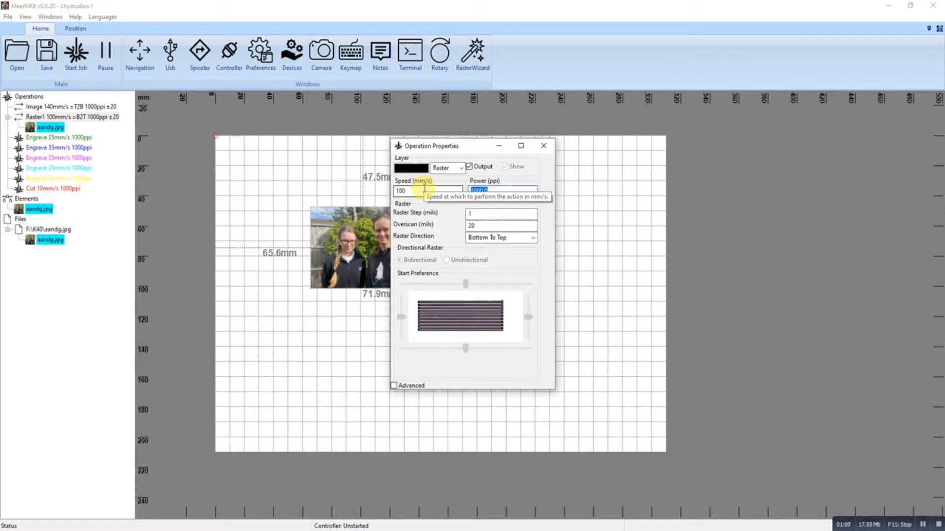
type("600")
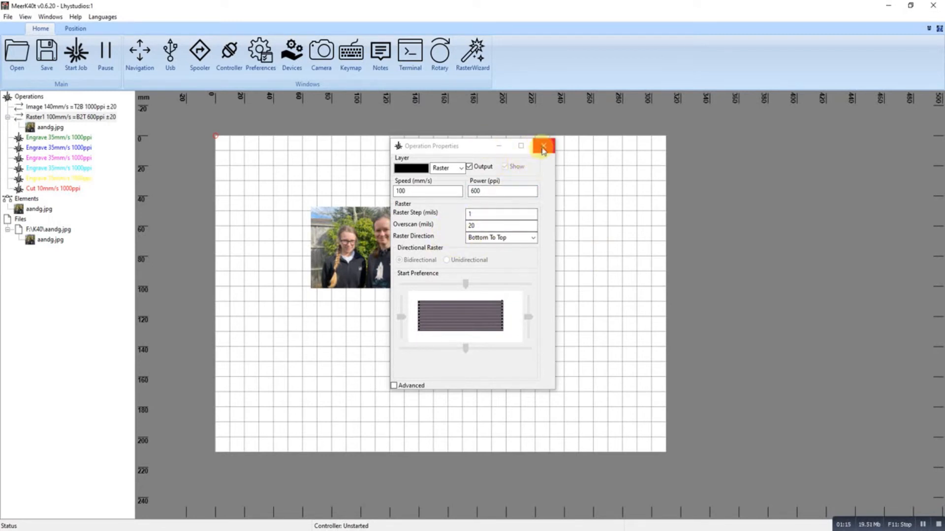
mouse_move(544, 147)
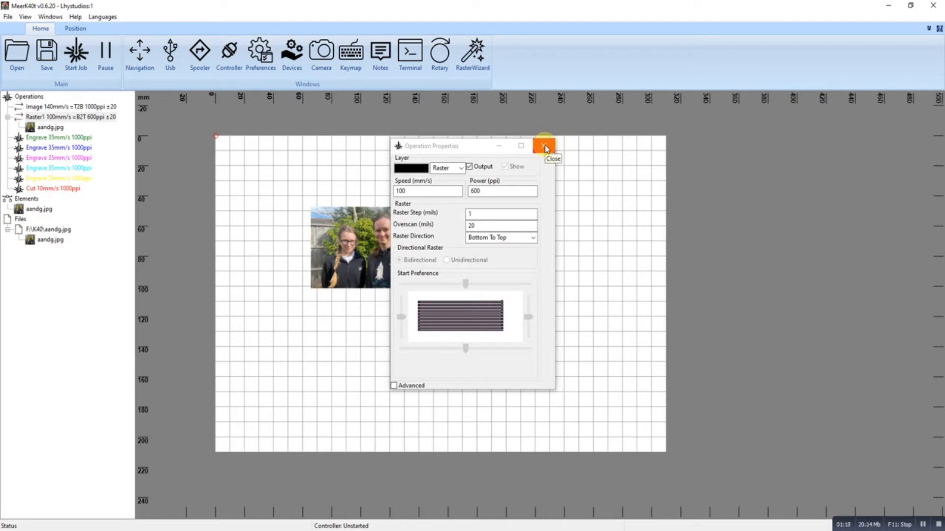
left_click(544, 145)
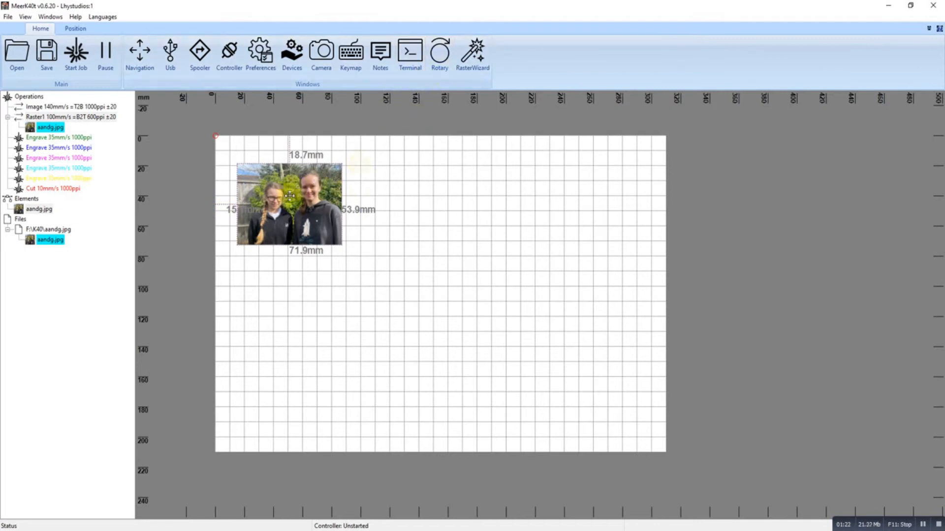
- Apply a dithering raster script to the photo, turning it black and white
left_click(472, 51)
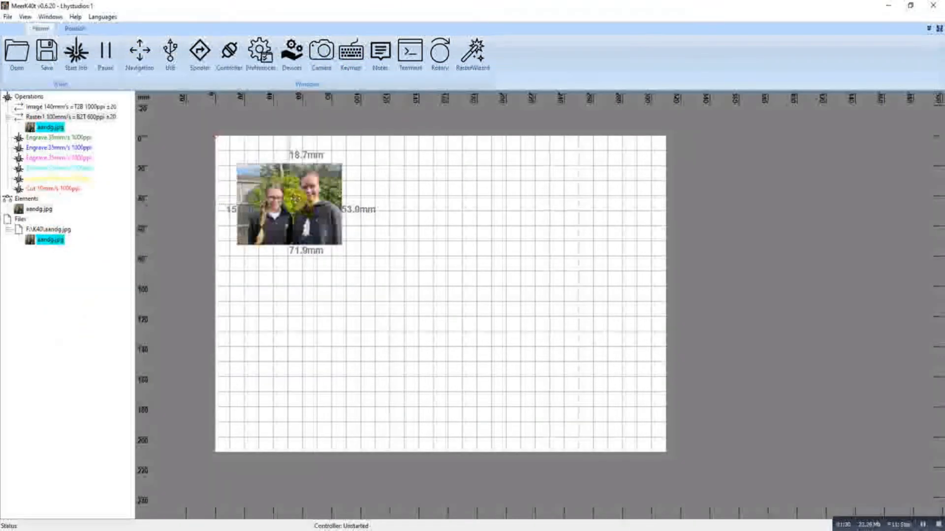
right_click(289, 199)
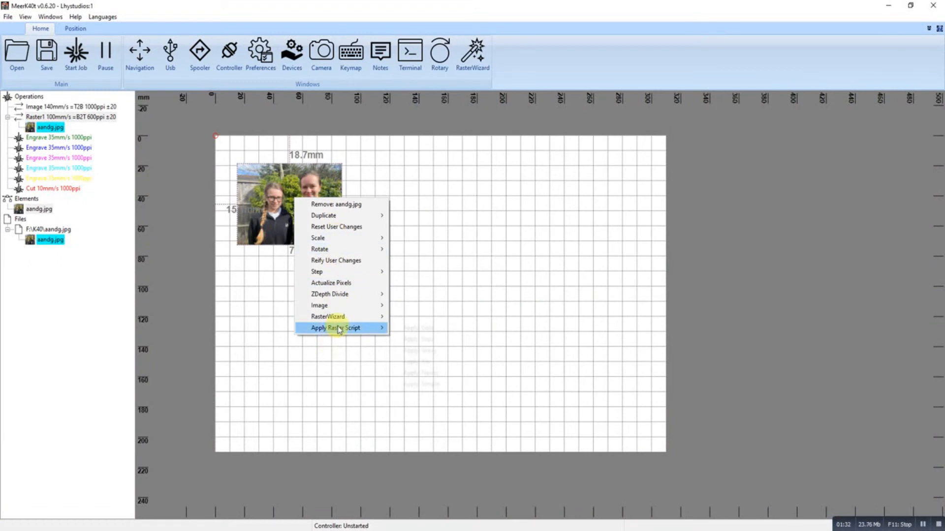
mouse_move(335, 327)
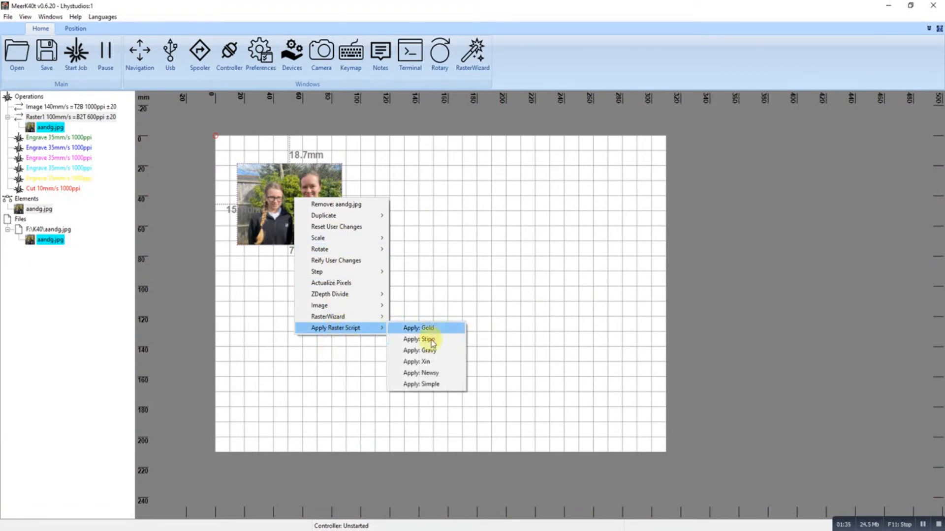
left_click(420, 339)
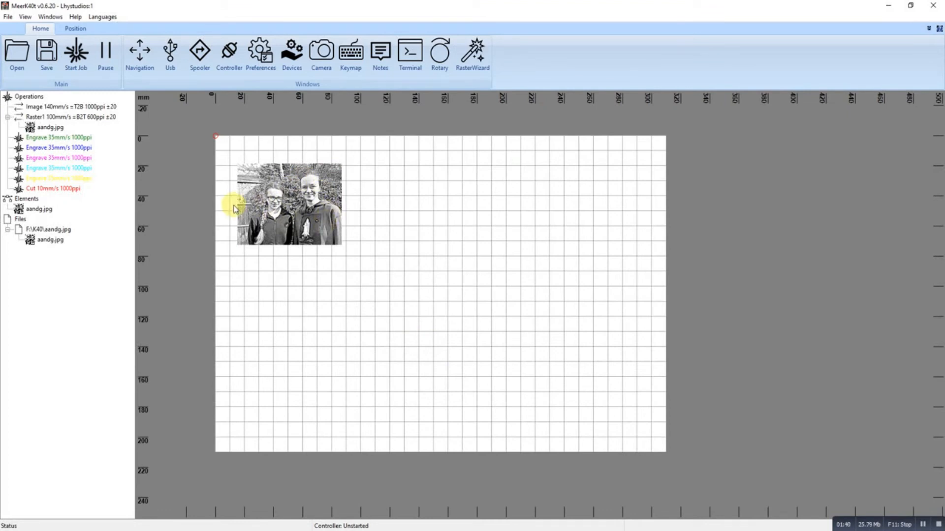
mouse_move(357, 287)
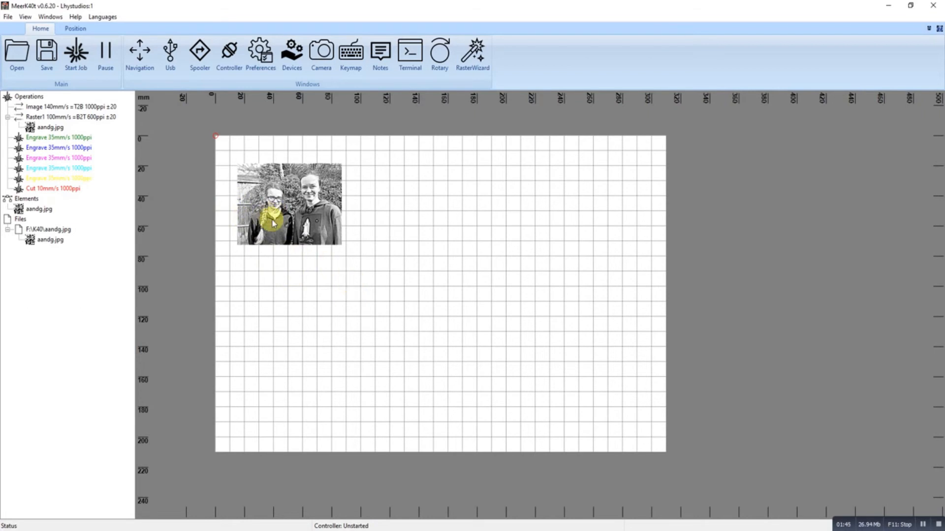
- Run the RasterWizard on the photo and preview its grayscale step with Invert ticked
left_click(473, 51)
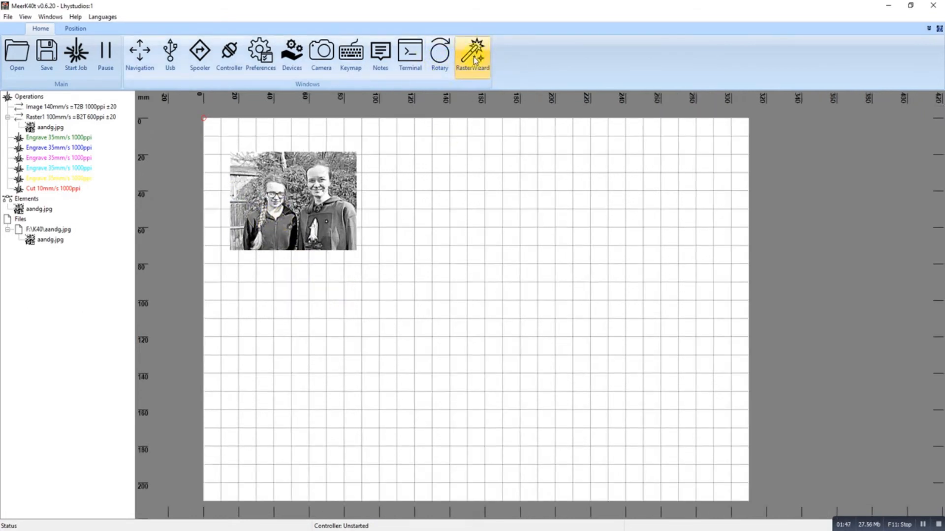
left_click(472, 51)
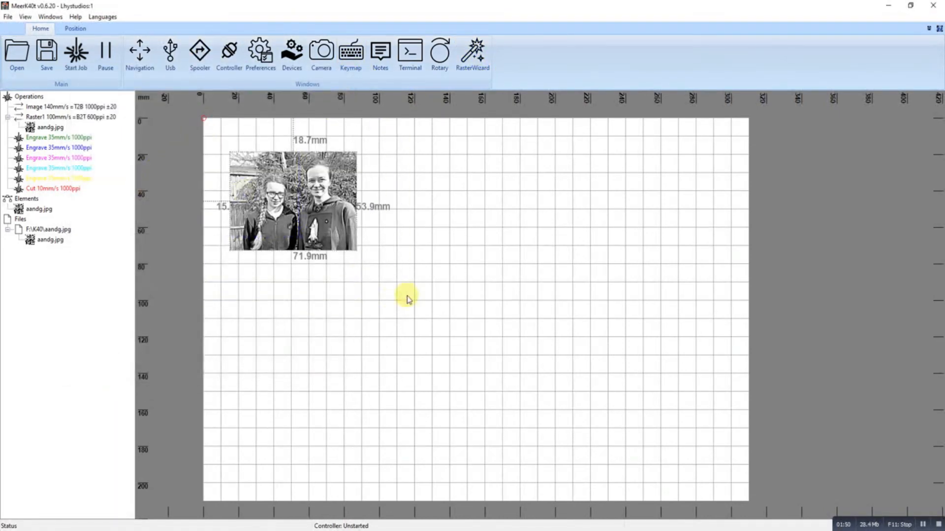
left_click(472, 51)
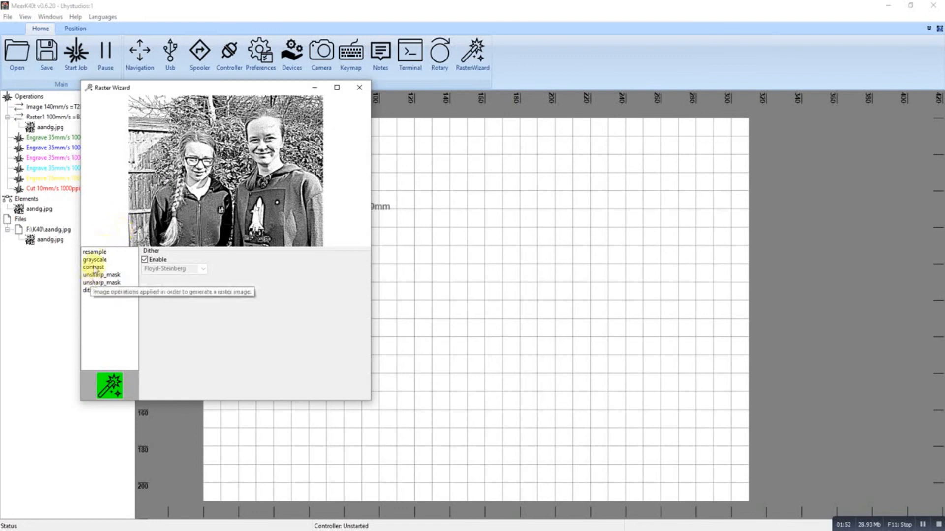
left_click(94, 251)
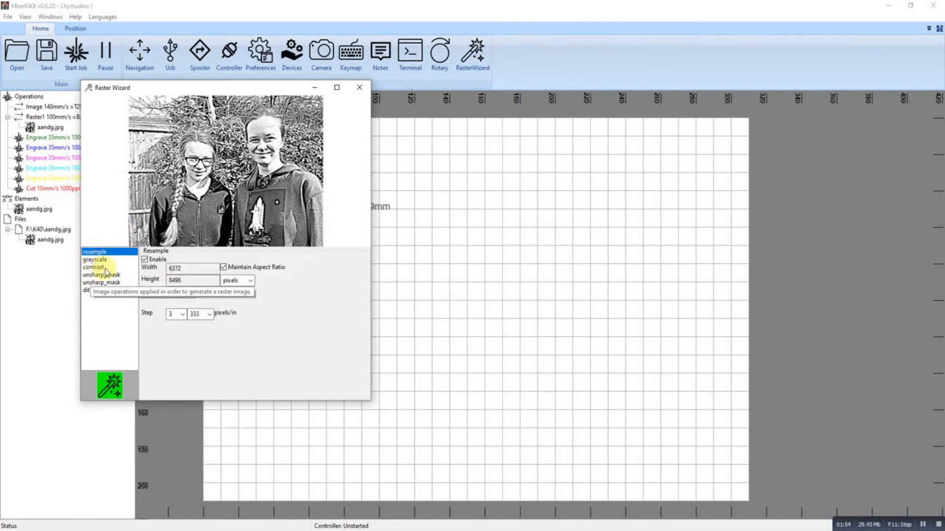
left_click(96, 260)
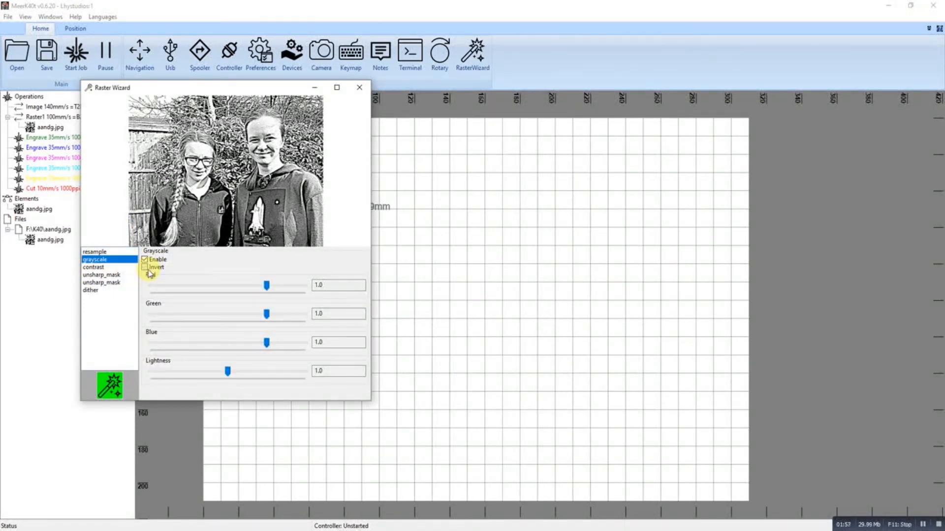
left_click(145, 267)
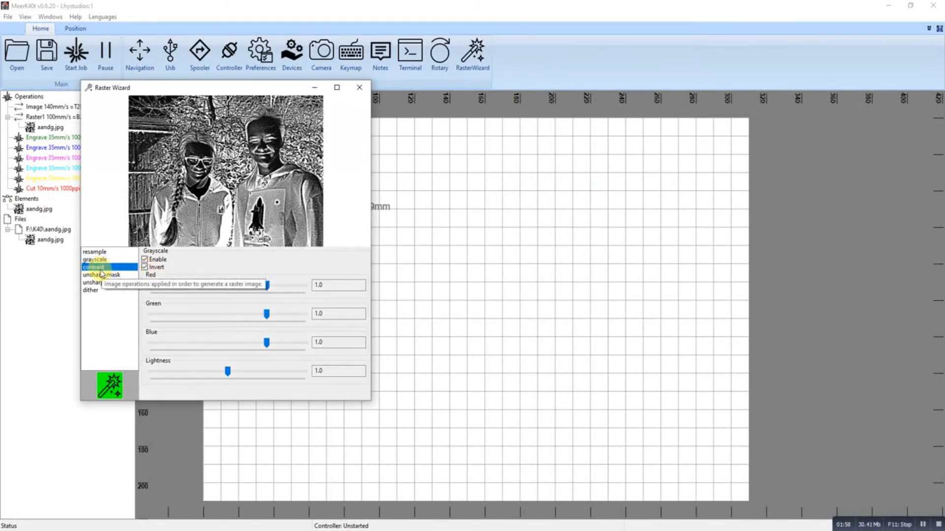
- Preview the unsharp-mask sharpening steps and the dither step of the wizard
left_click(103, 275)
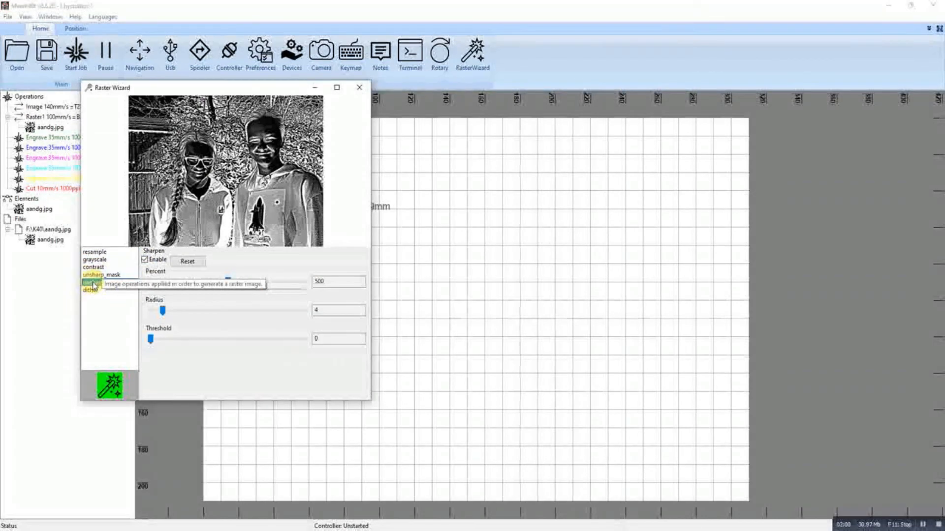
left_click(96, 283)
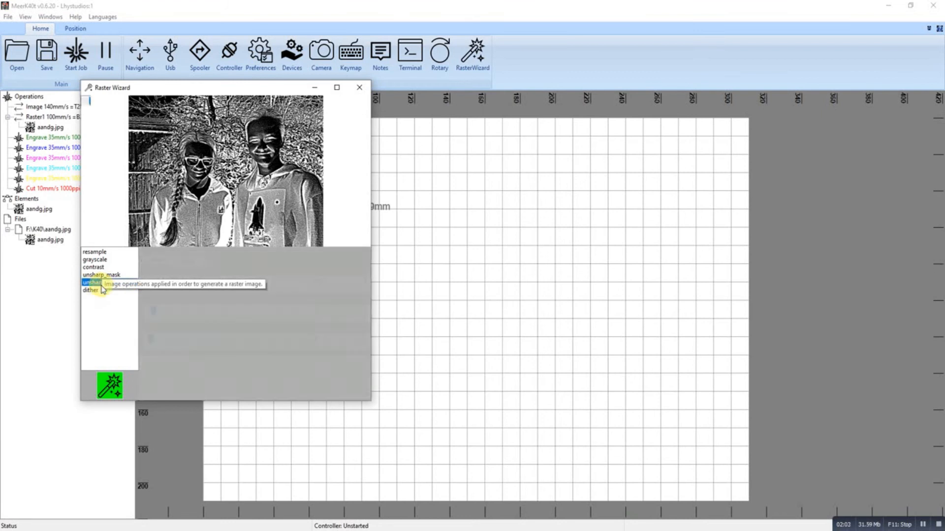
left_click(102, 283)
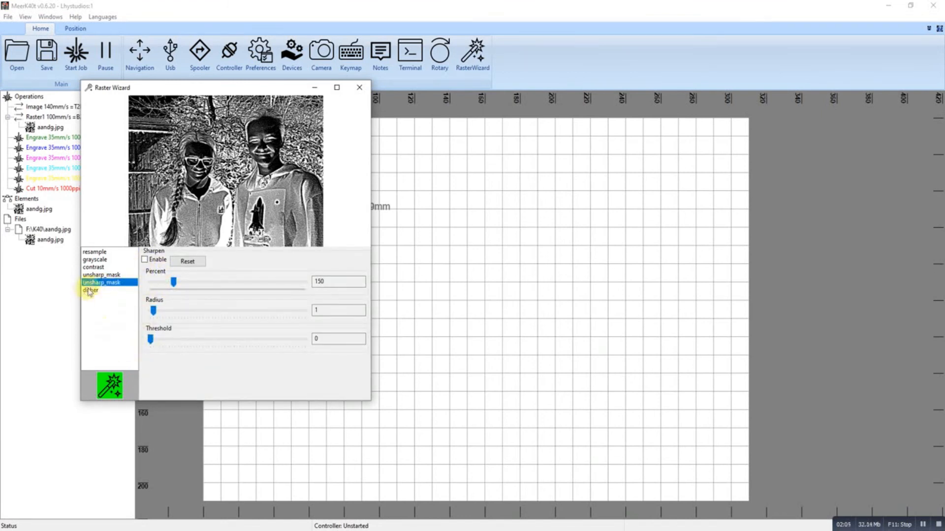
left_click(94, 267)
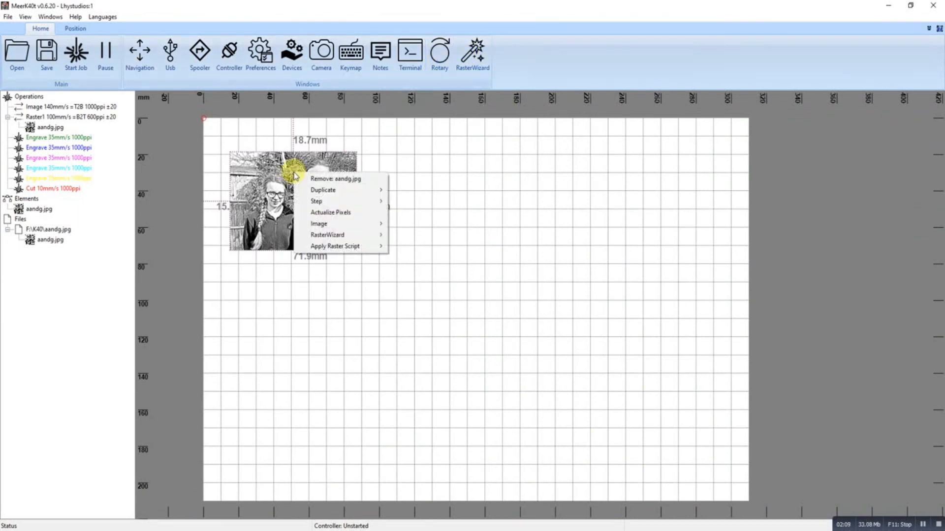
mouse_move(319, 223)
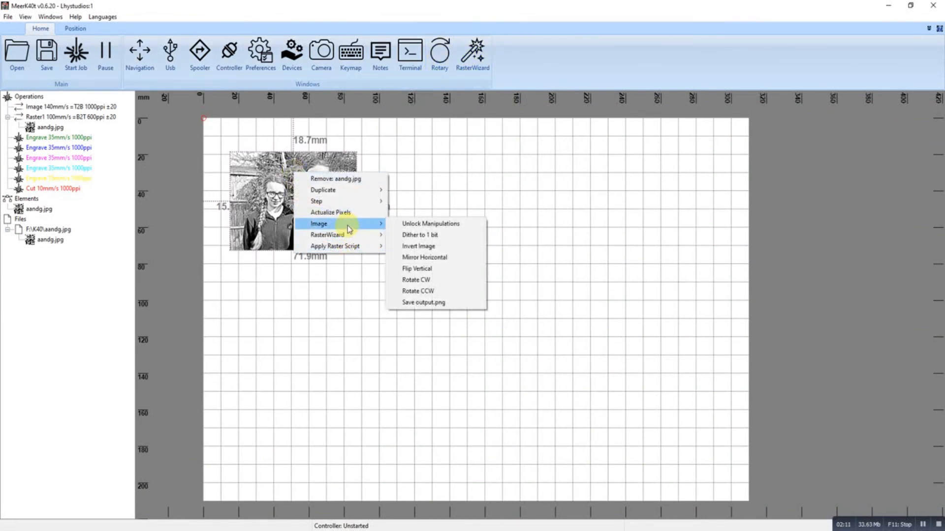
mouse_move(335, 246)
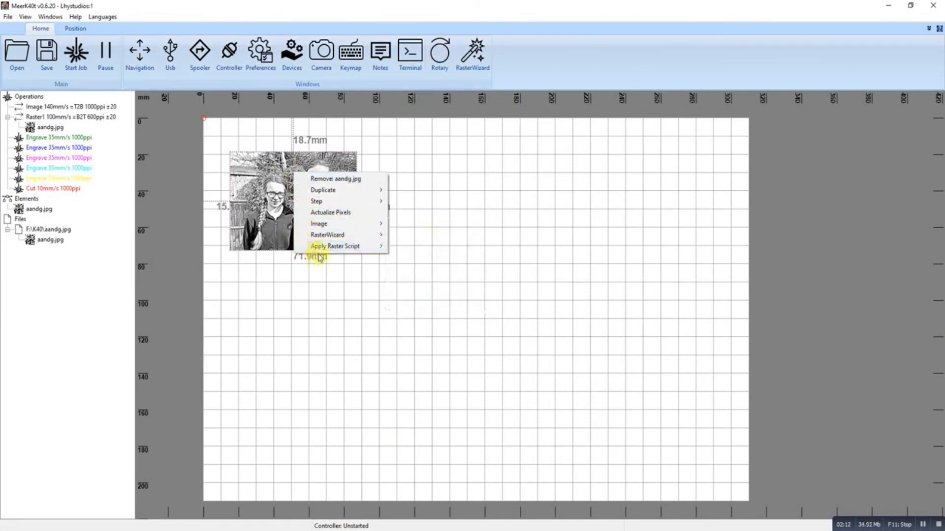
mouse_move(335, 246)
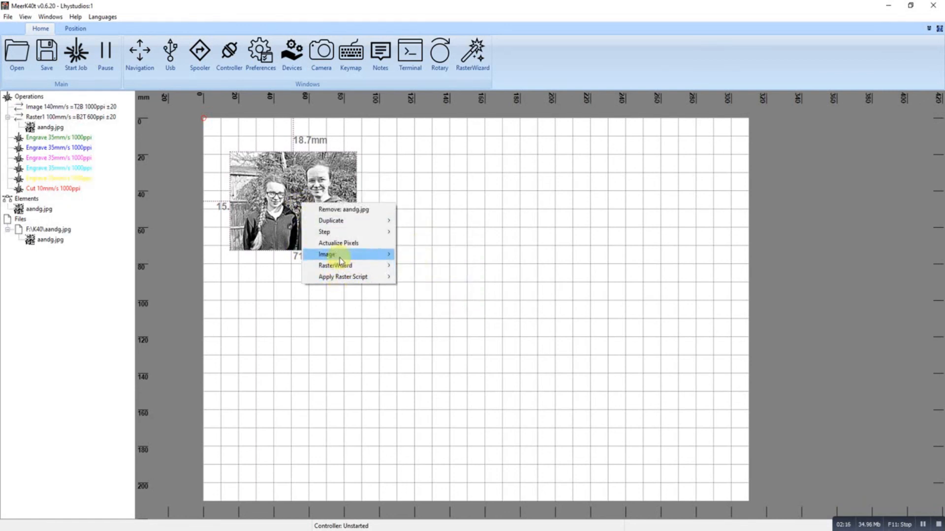
mouse_move(326, 254)
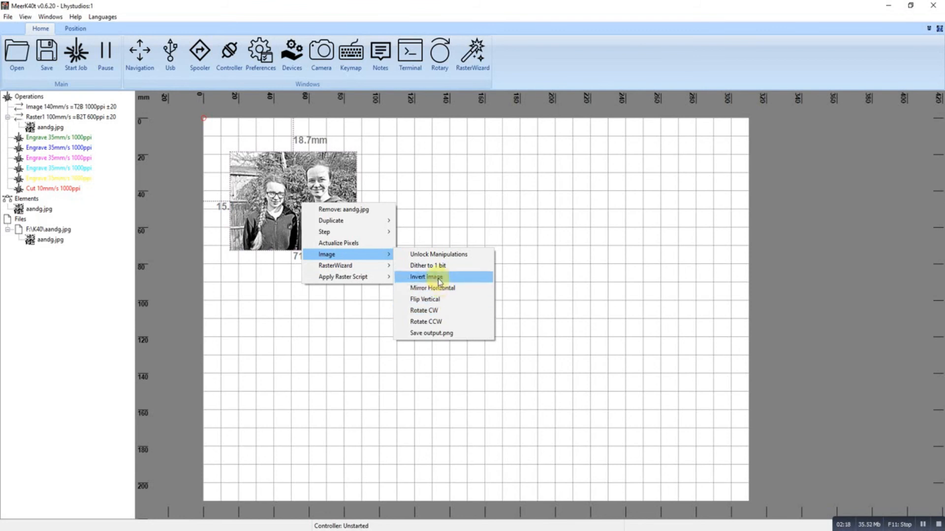
- Invert the dithered photo so light and dark areas swap
left_click(425, 277)
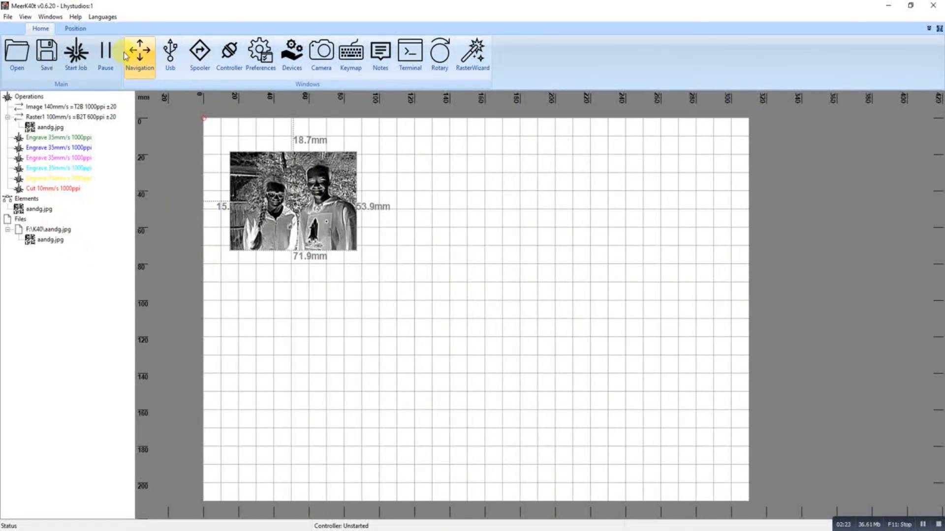
- Start the job for Raster1 and show the Add menu of extra job commands
left_click(76, 54)
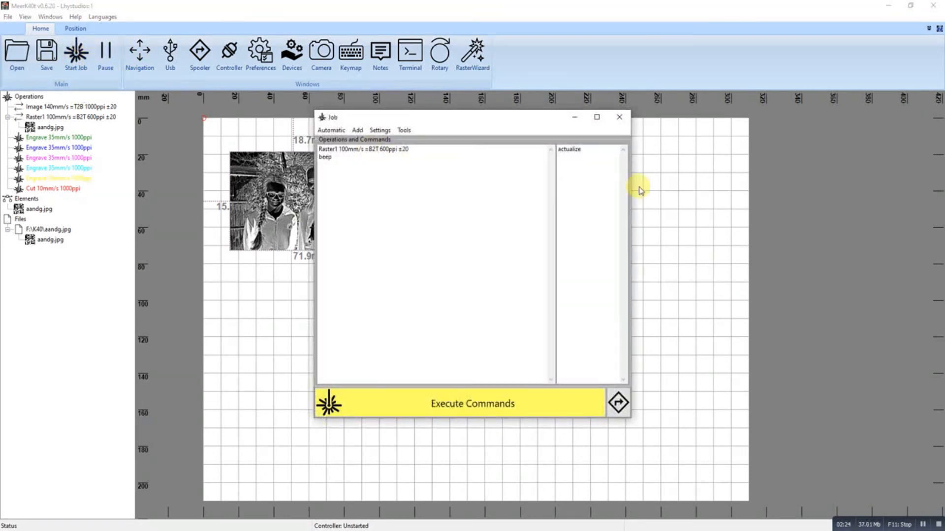
left_click(357, 130)
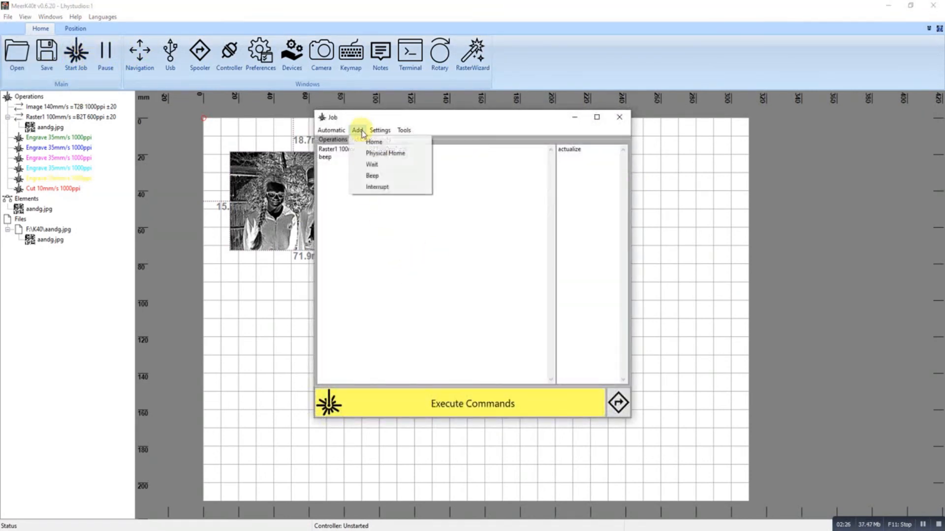